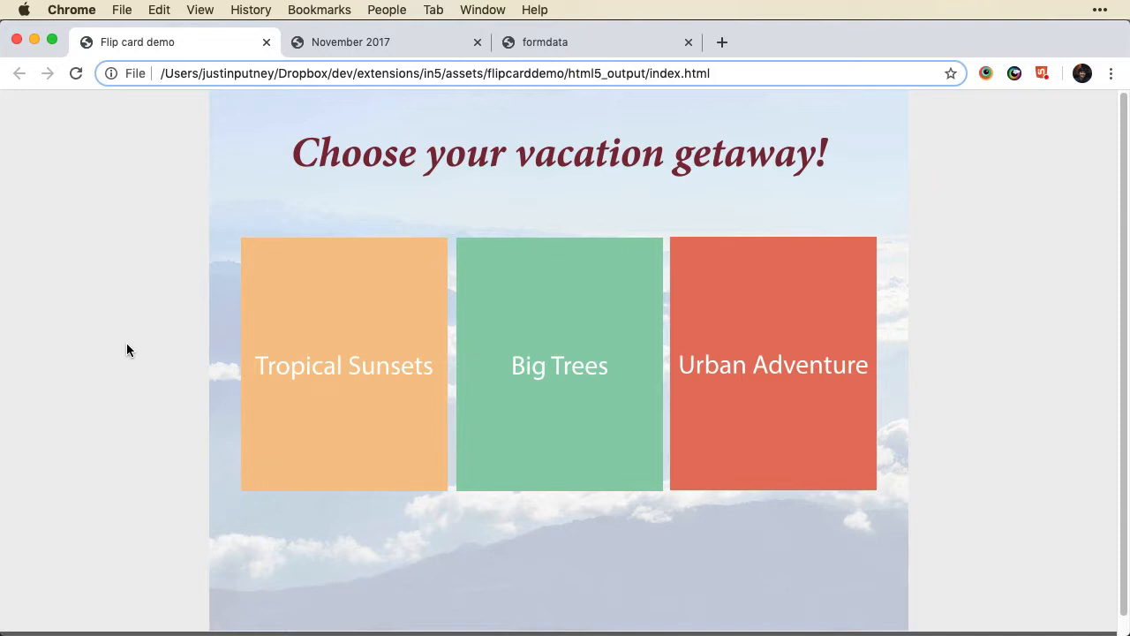
# Flip the vacation cards to their photo sides and switch to the November 2017 tab.
pyautogui.click(344, 365)
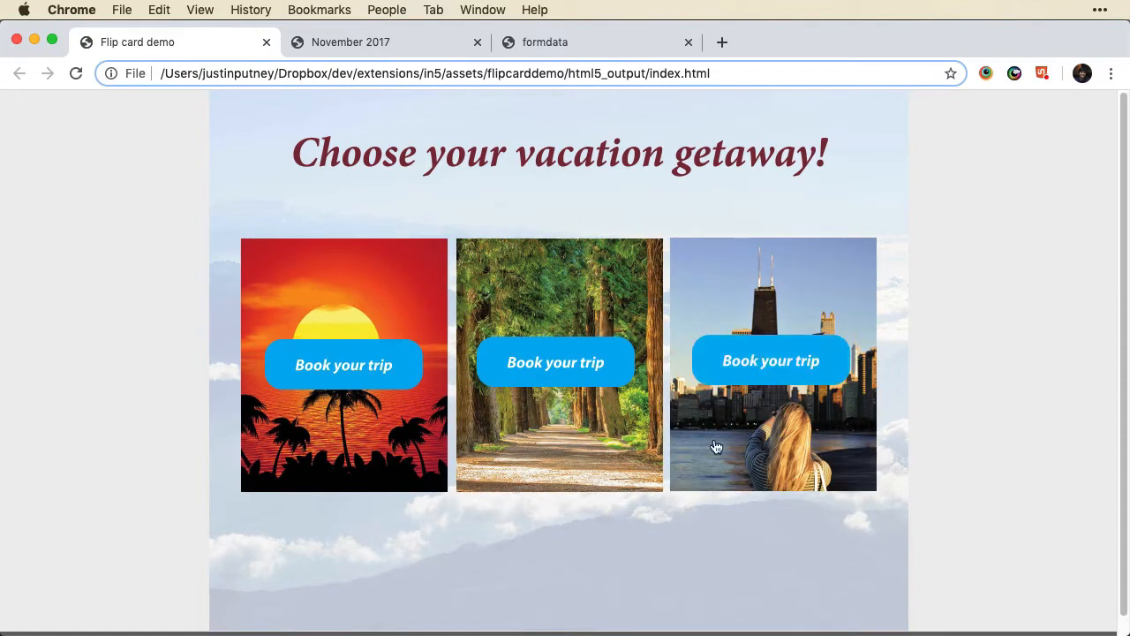
pyautogui.moveTo(770, 360)
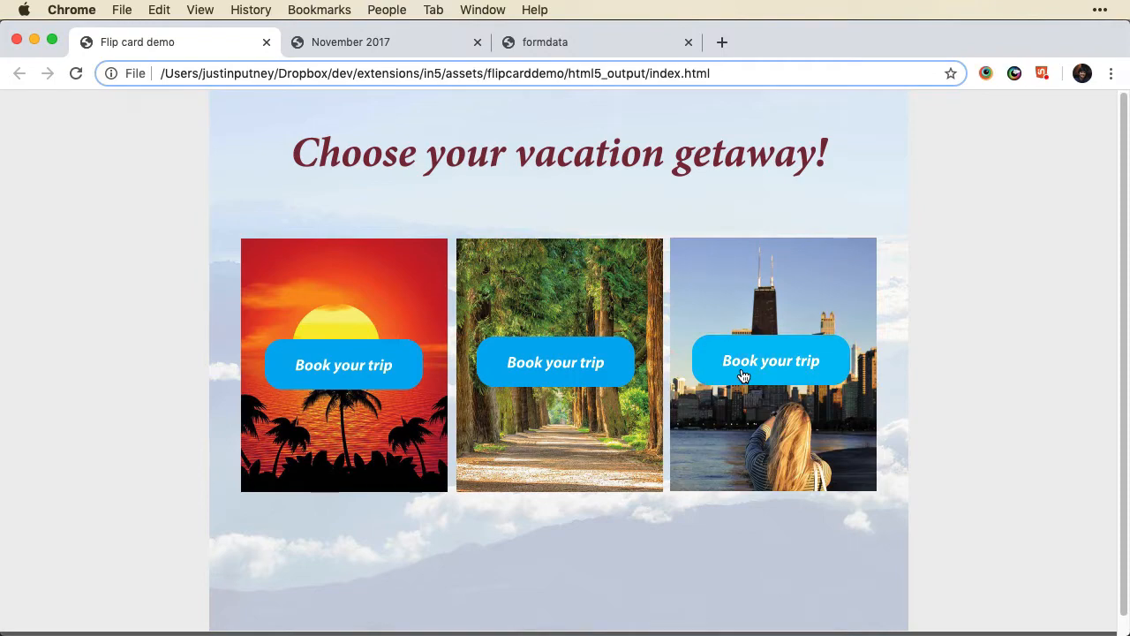
pyautogui.moveTo(730, 370)
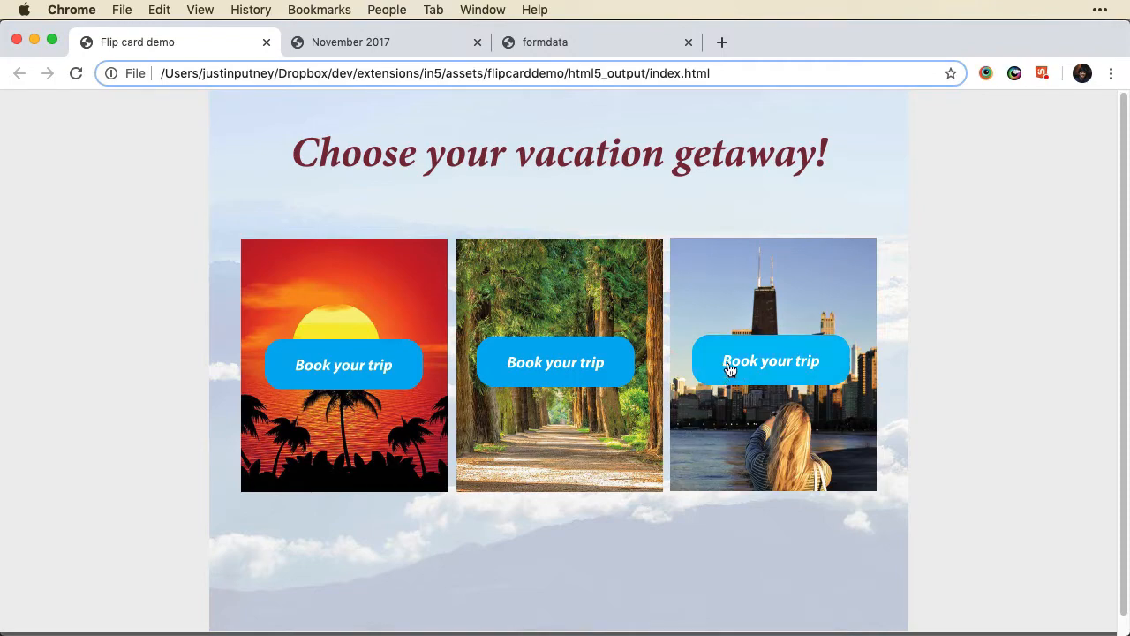
pyautogui.click(350, 42)
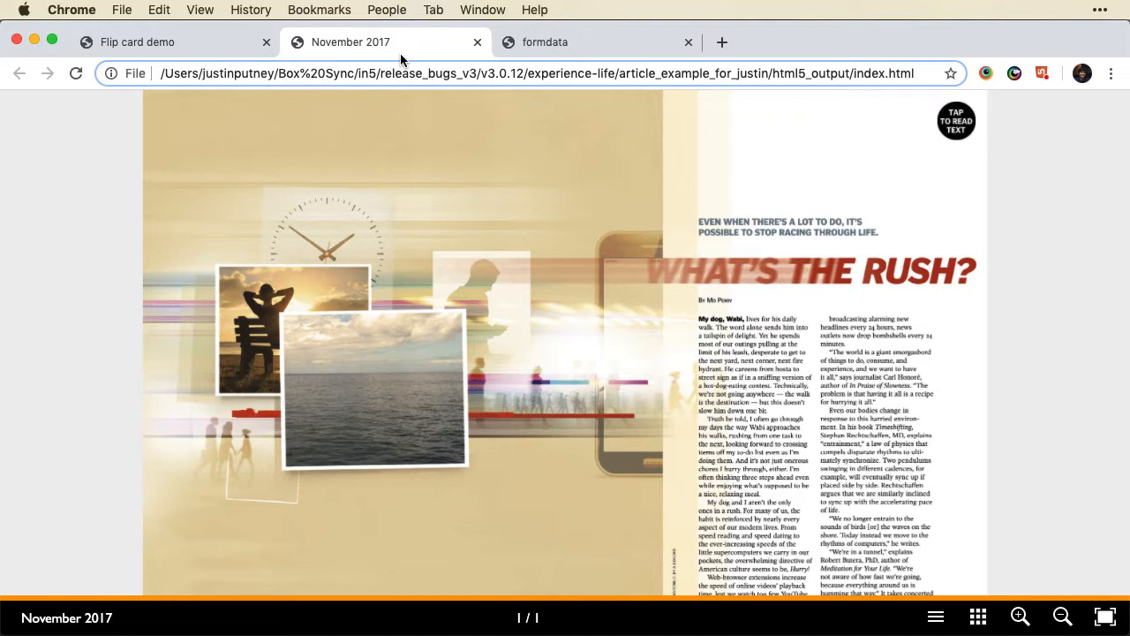
pyautogui.moveTo(676, 106)
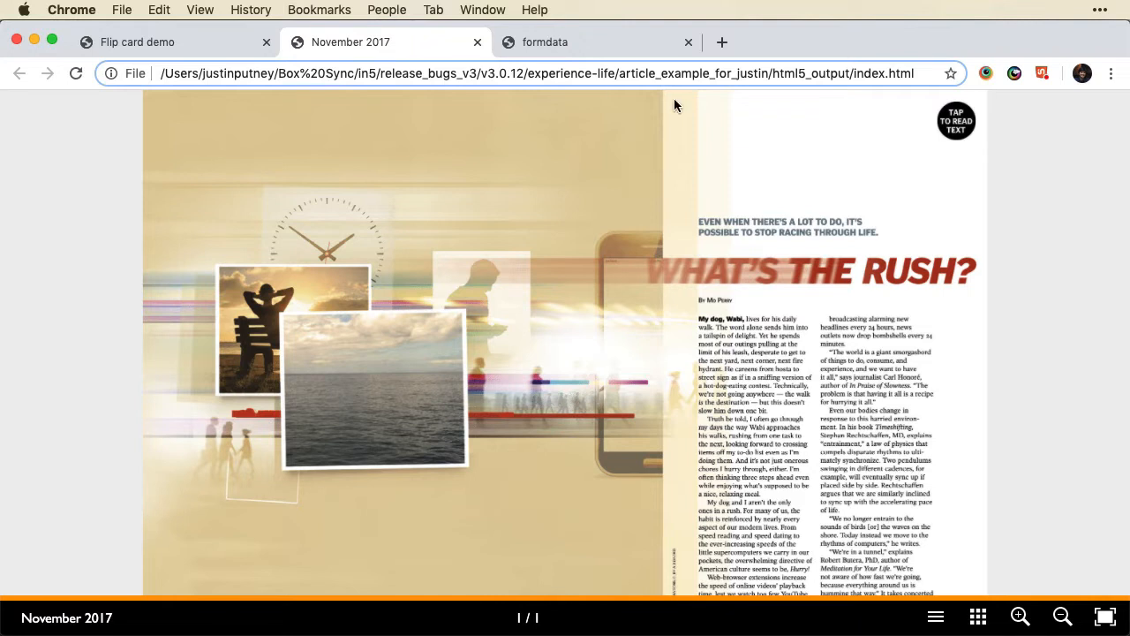
# Open the article's full text via TAP TO READ TEXT and scroll through it.
pyautogui.click(956, 120)
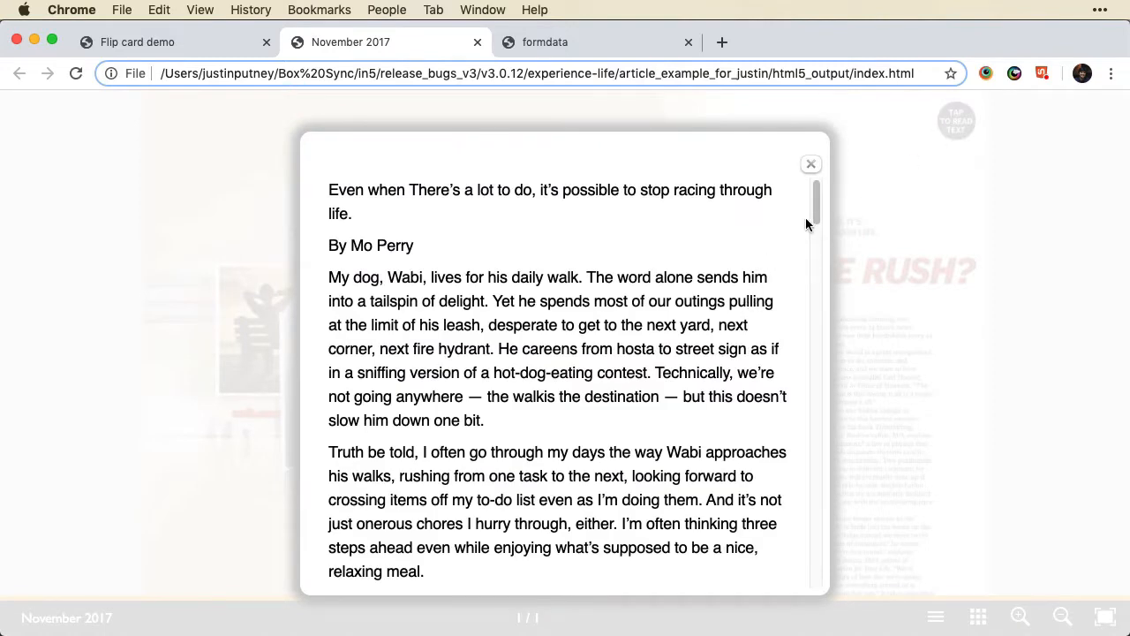
pyautogui.scroll(-3)
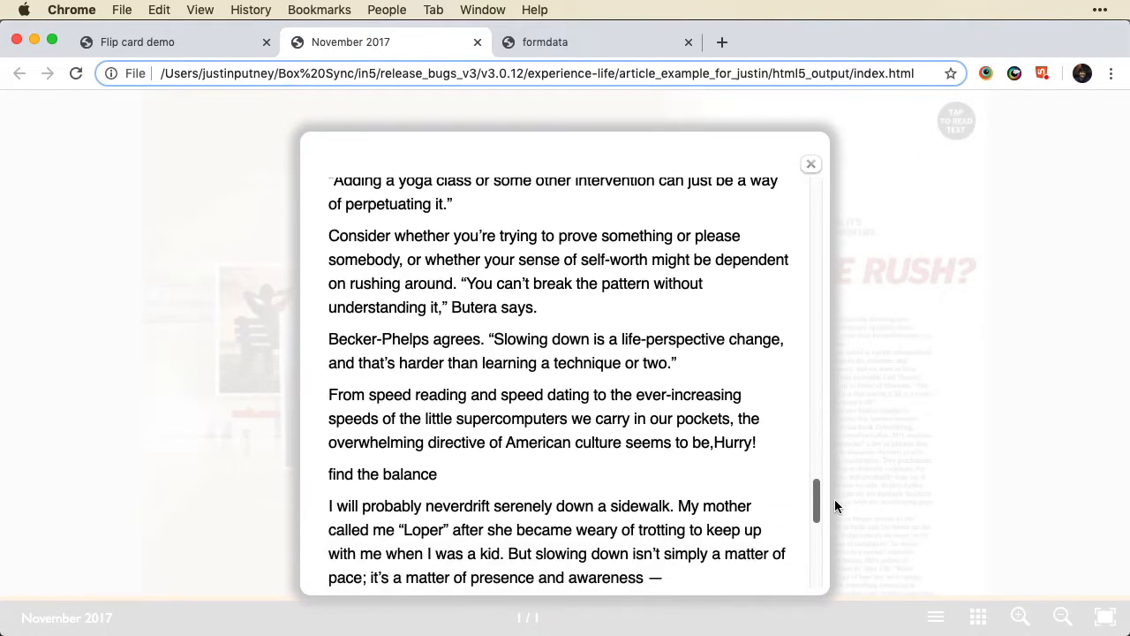
pyautogui.scroll(-3)
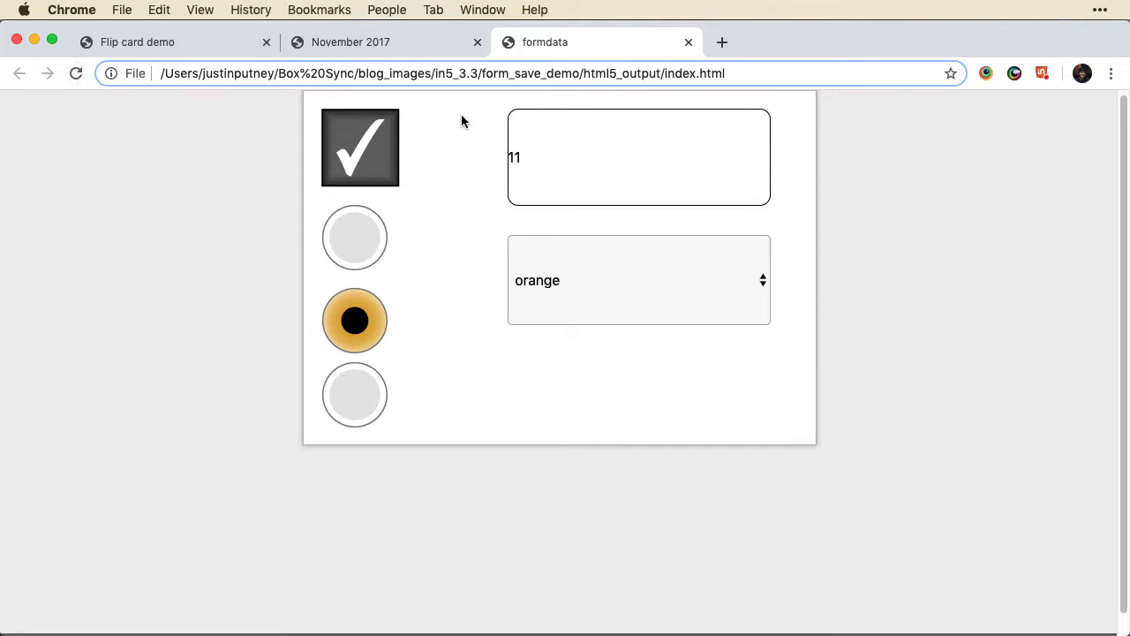
# Switch to InDesign's flipcard_demo.indd layout.
pyautogui.click(359, 147)
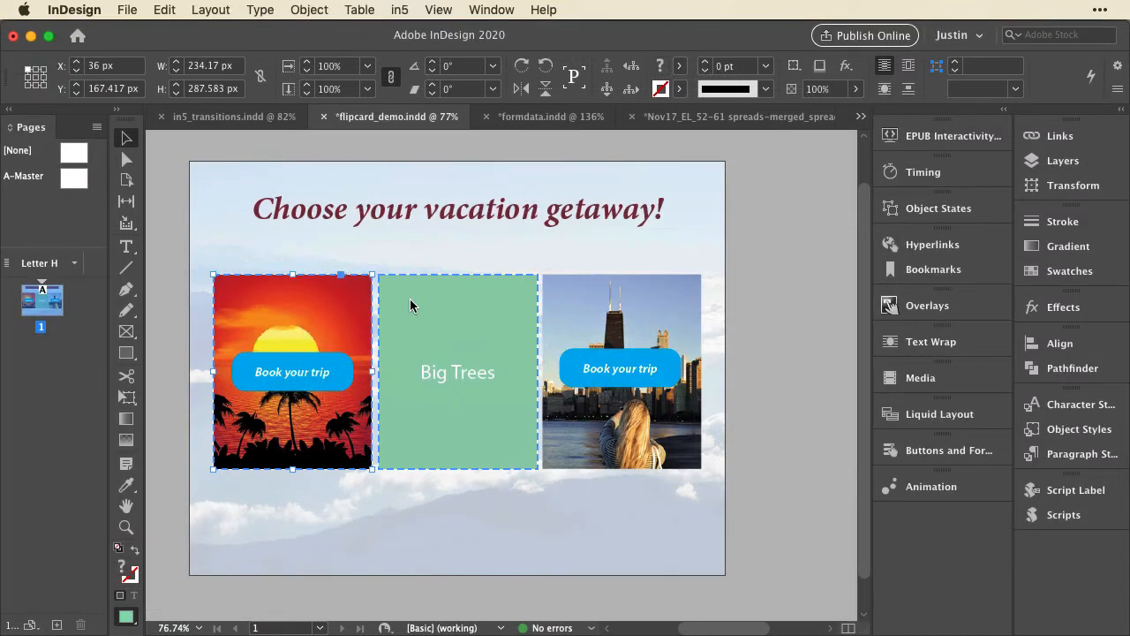
# Review the sunset card's horizontal 3D Flip Card setting and two states, then open Nov17.
pyautogui.click(399, 9)
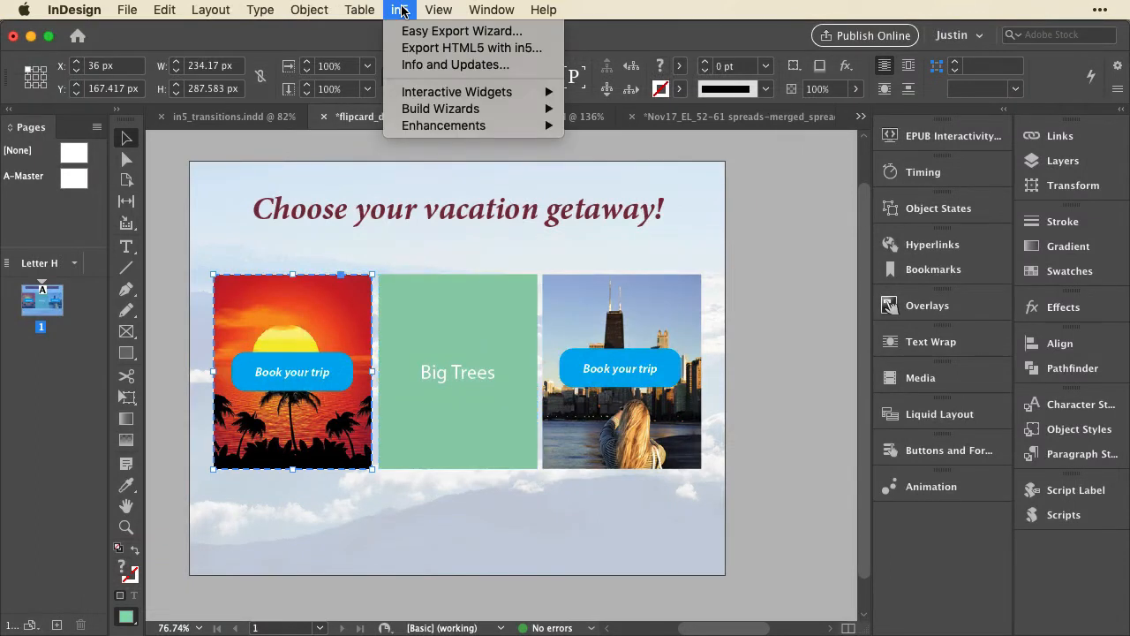
pyautogui.moveTo(456, 91)
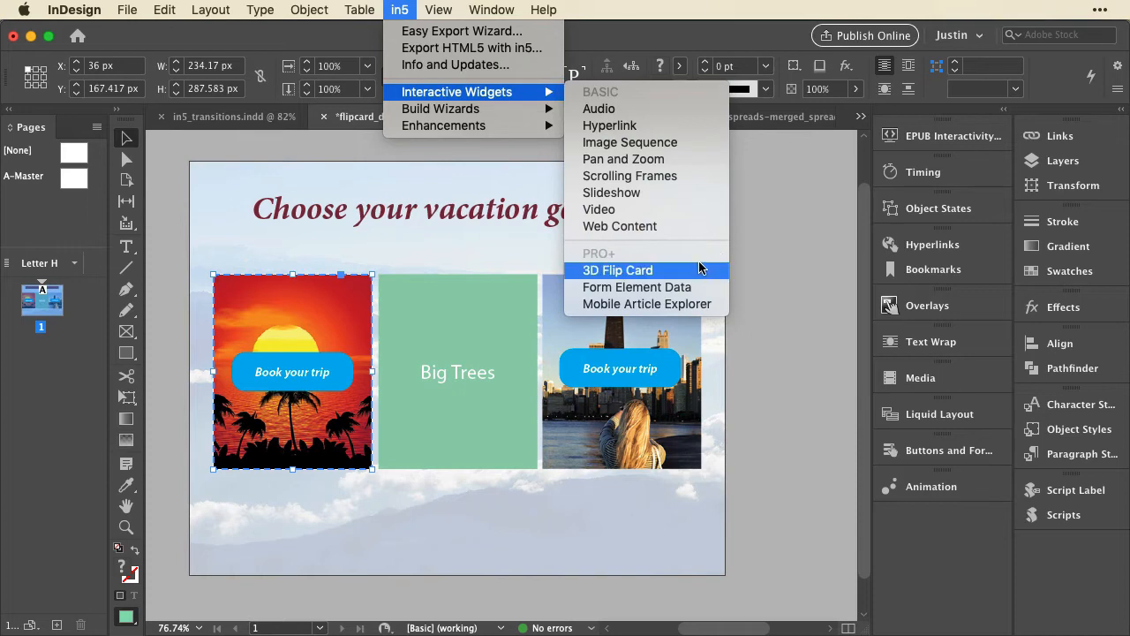
pyautogui.click(618, 270)
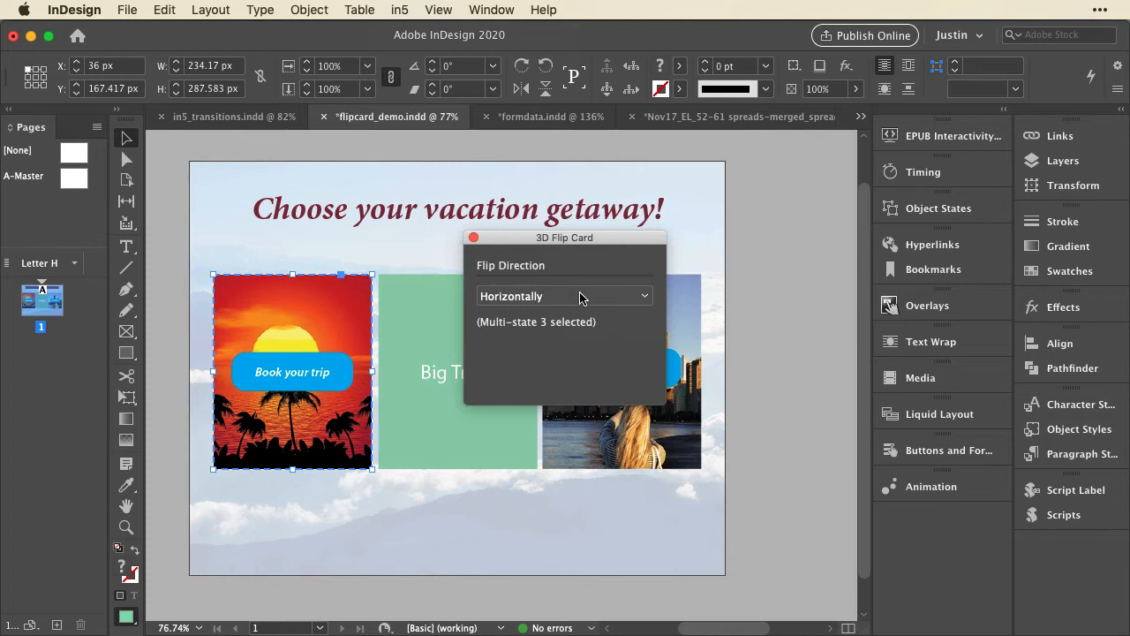
pyautogui.click(565, 296)
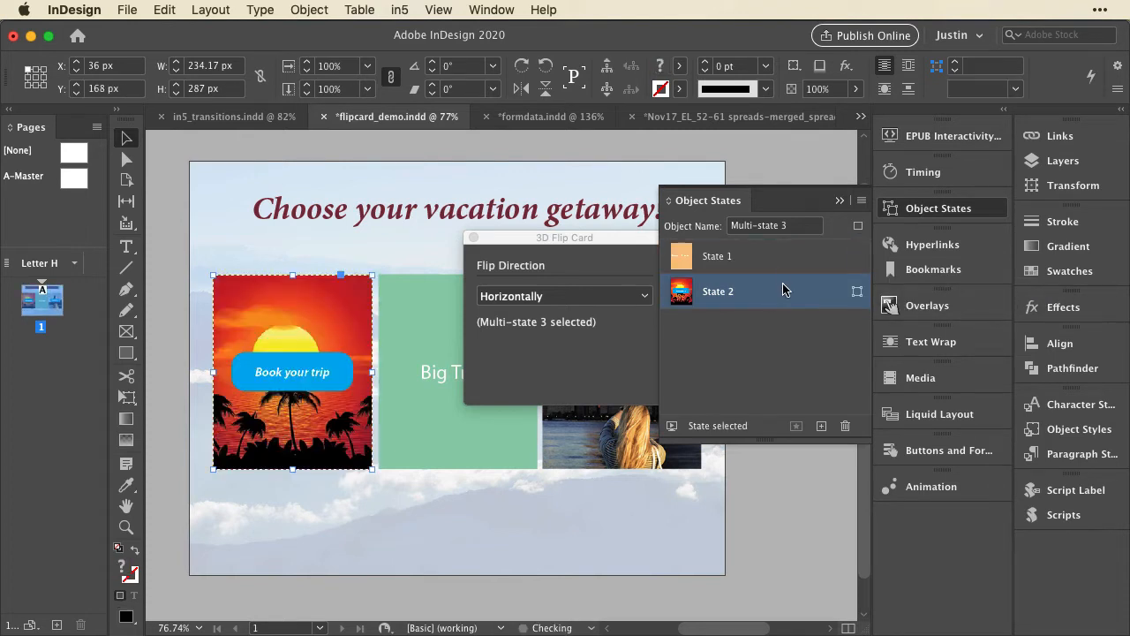
pyautogui.click(717, 256)
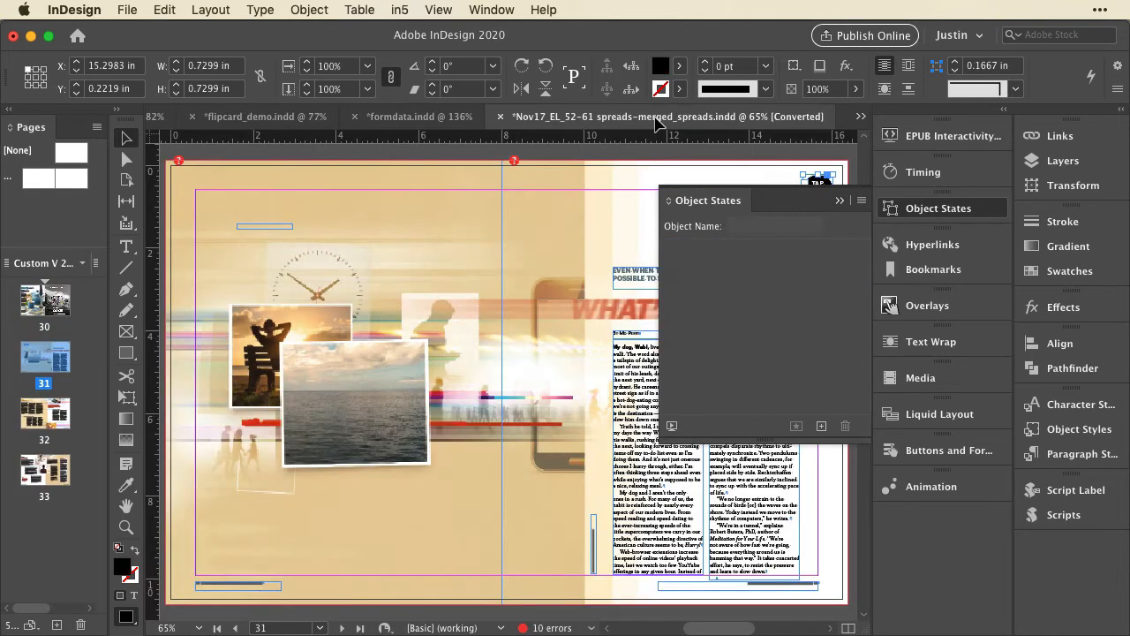
# Point the badge's Mobile Article Explorer to 'Whats the rush?', then open formdata.indd.
pyautogui.click(840, 199)
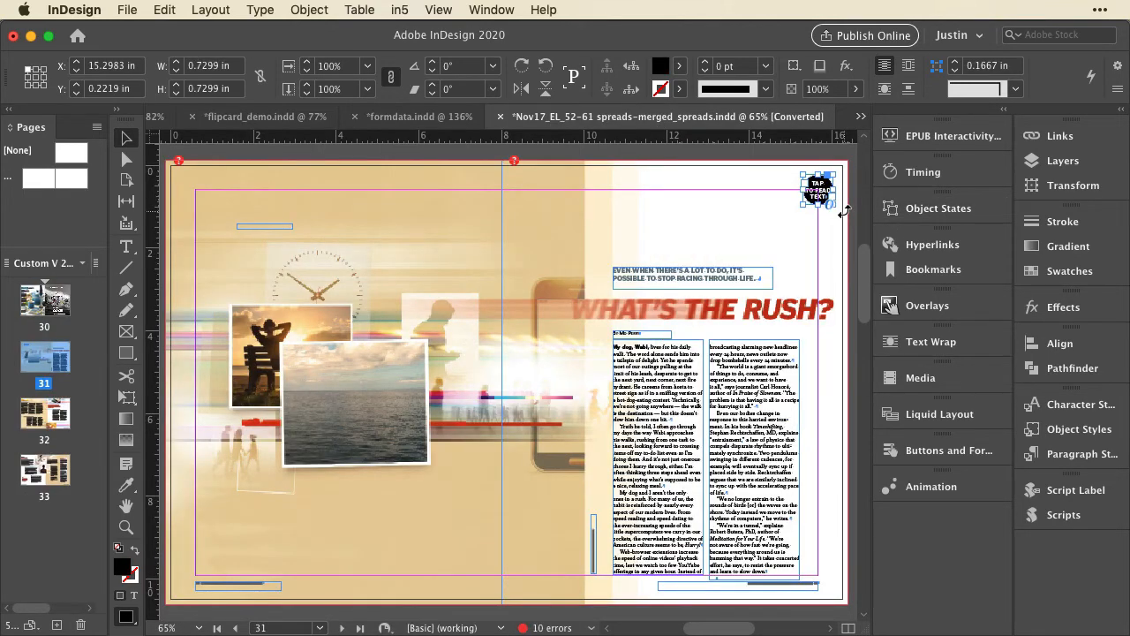
pyautogui.moveTo(841, 215)
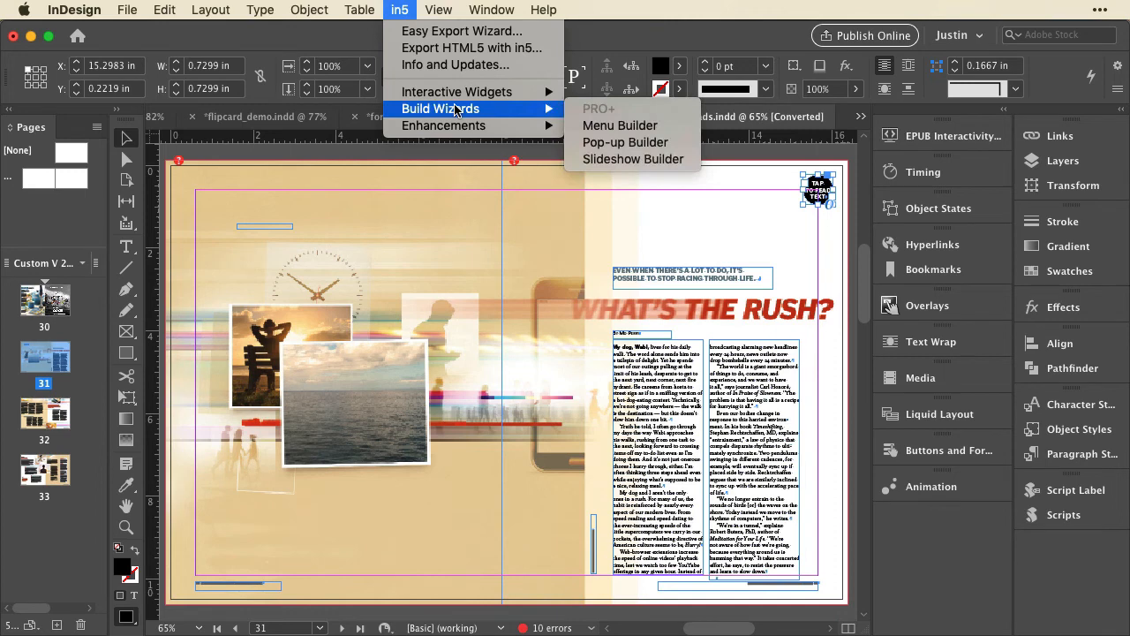
pyautogui.moveTo(456, 92)
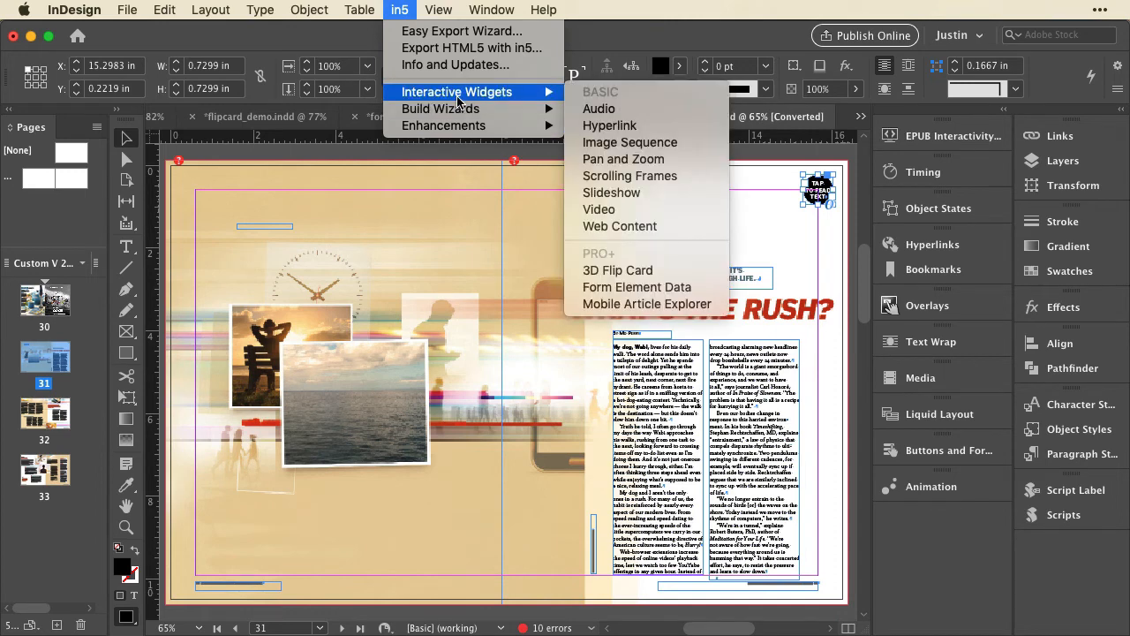
pyautogui.moveTo(637, 286)
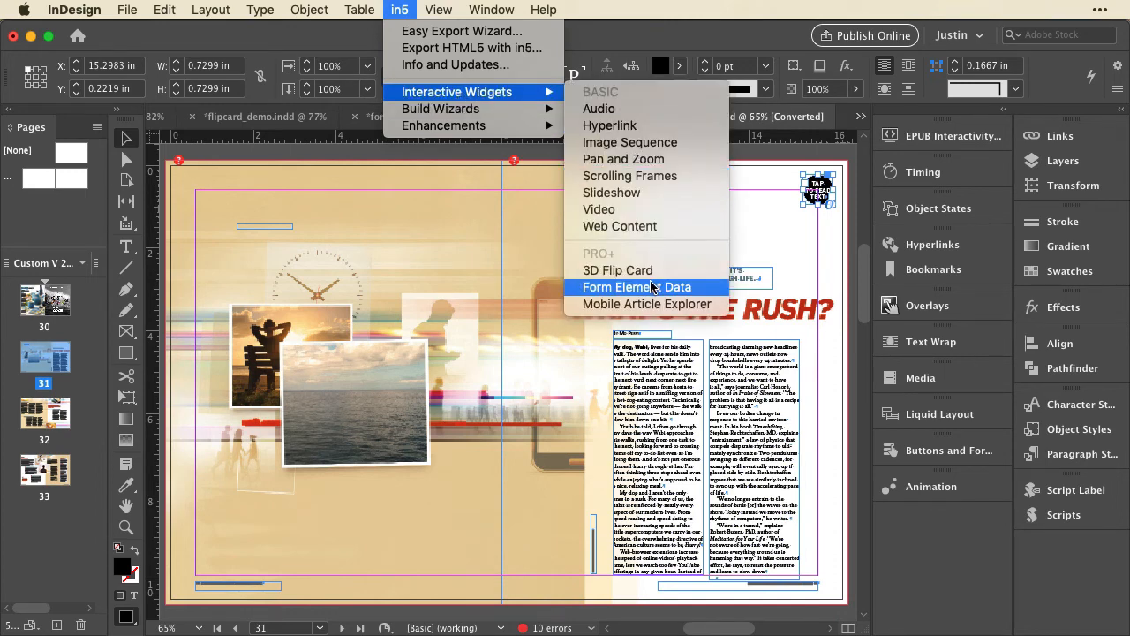
pyautogui.click(646, 304)
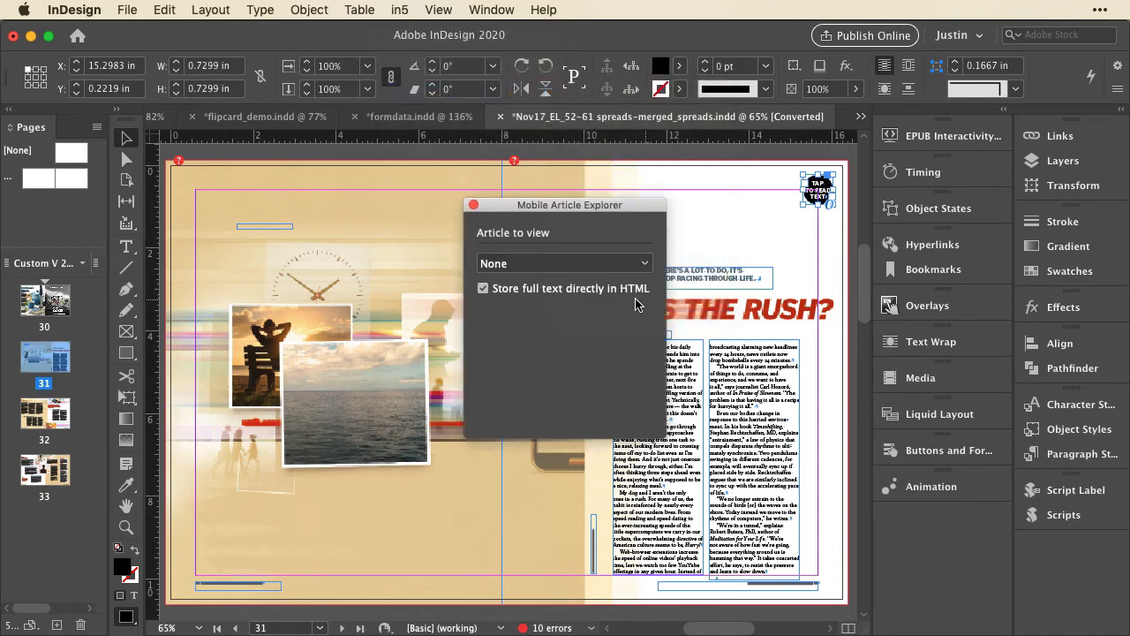
pyautogui.click(563, 263)
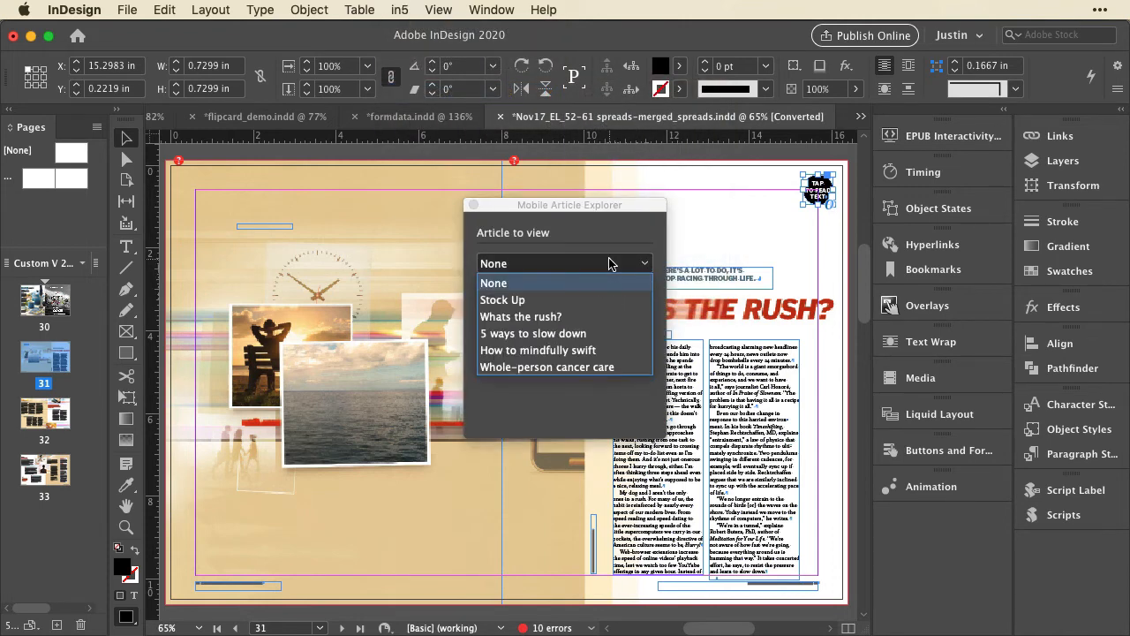
pyautogui.click(521, 317)
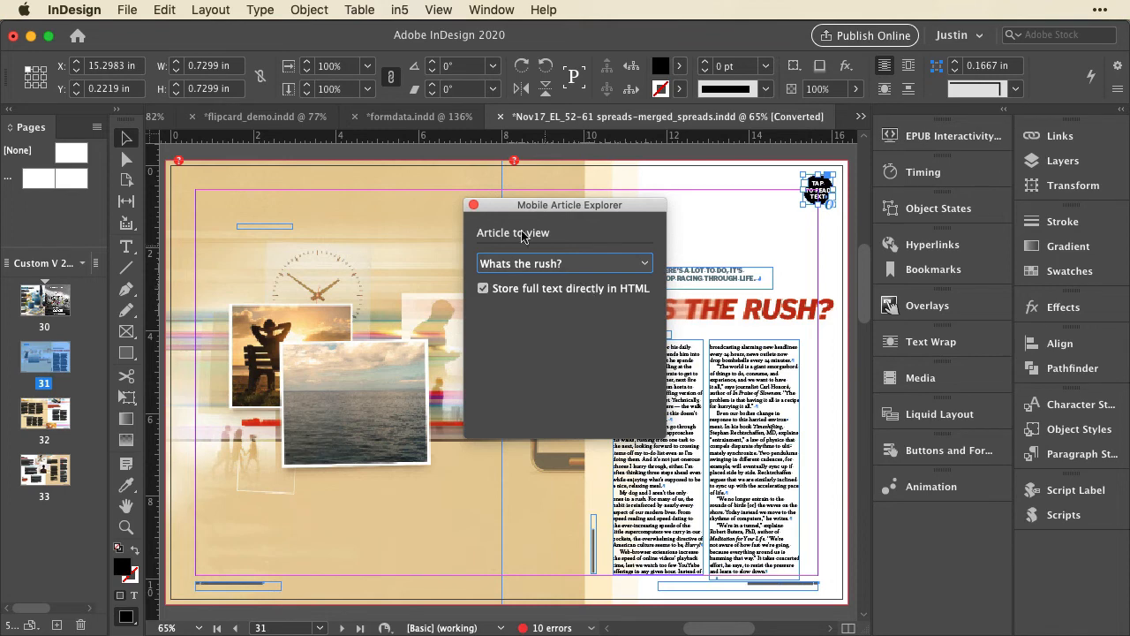
pyautogui.click(580, 115)
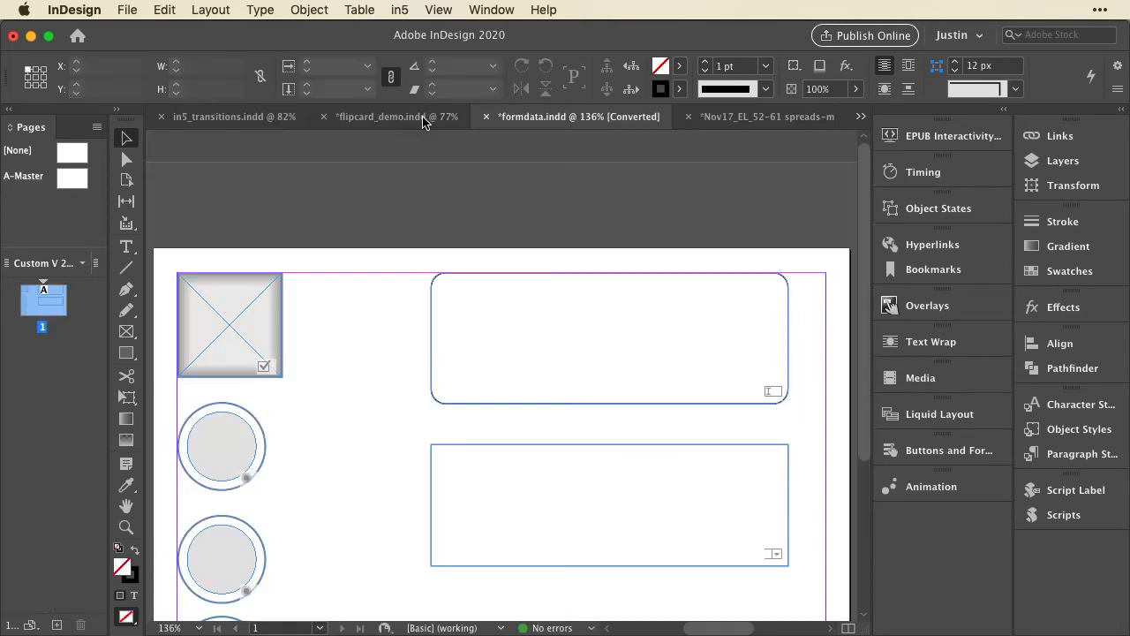
# Open Form Element Data for the rounded text field and keep Number as its type.
pyautogui.click(441, 318)
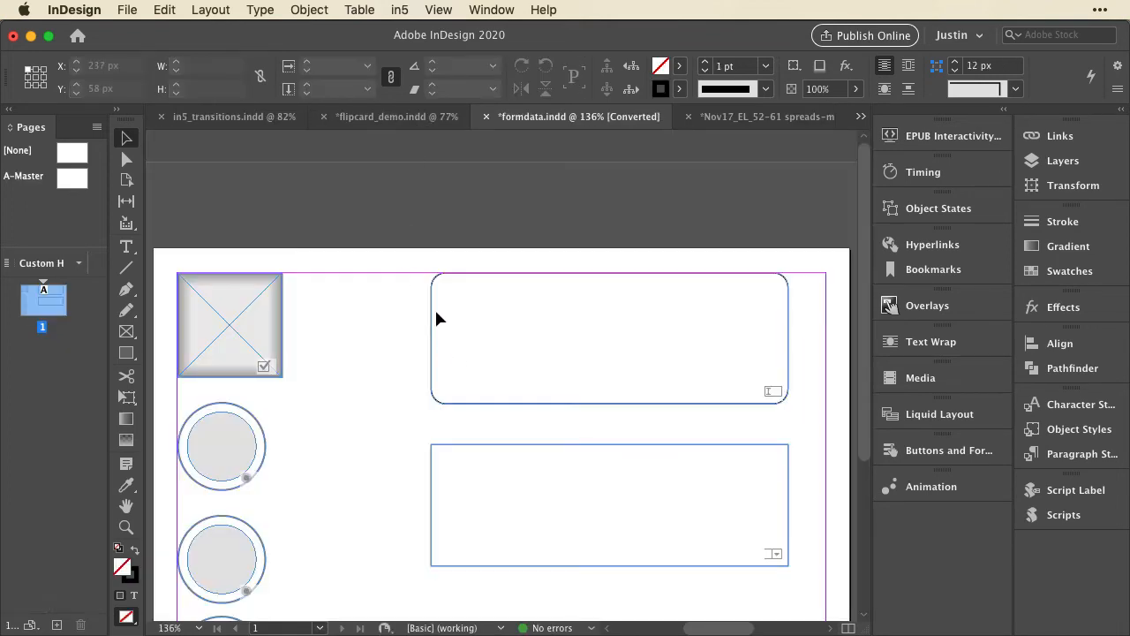
pyautogui.click(610, 336)
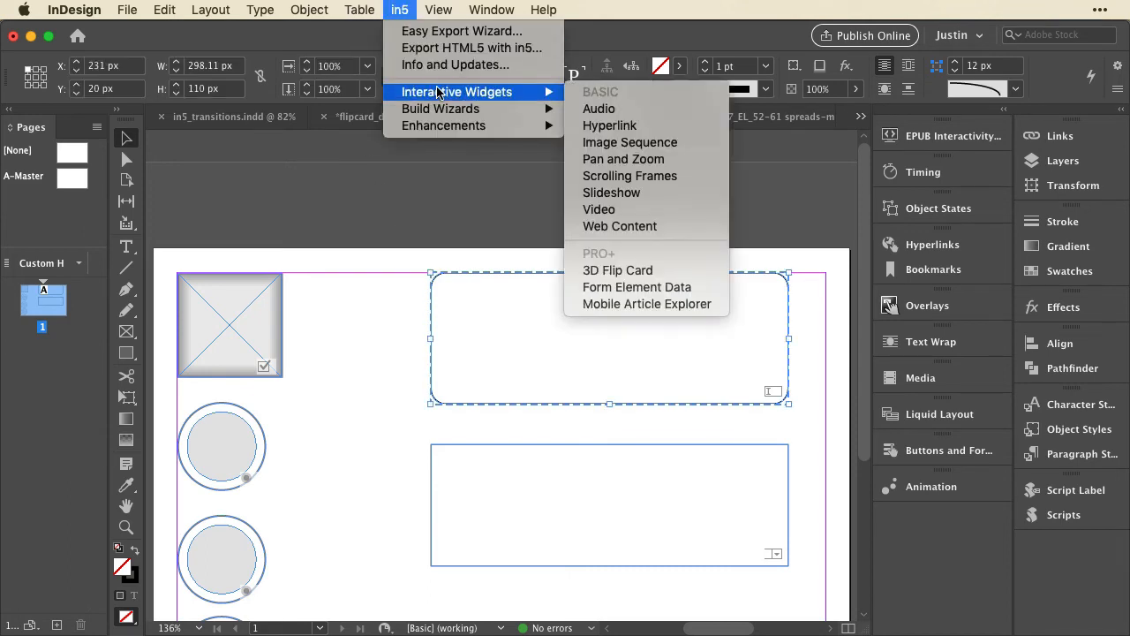
pyautogui.moveTo(637, 286)
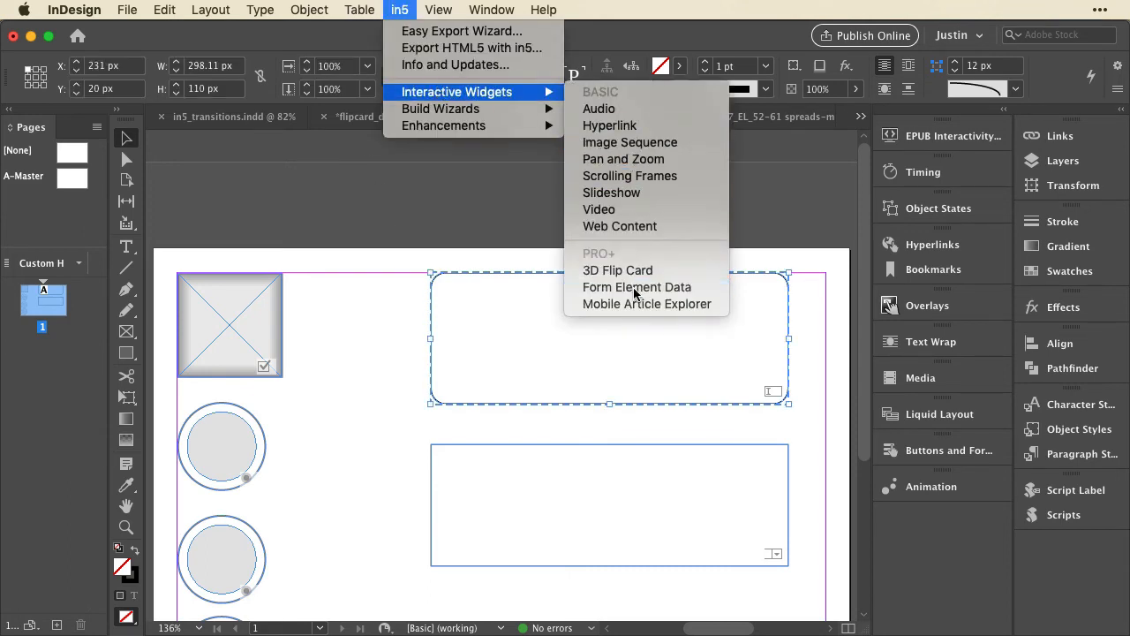
pyautogui.click(637, 287)
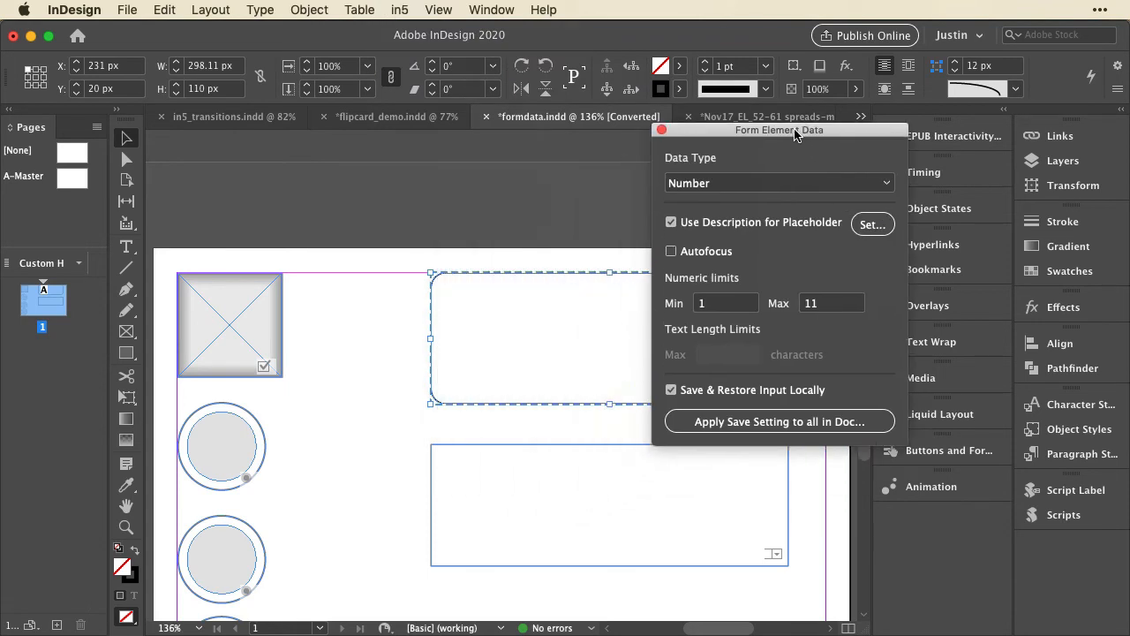
pyautogui.click(779, 183)
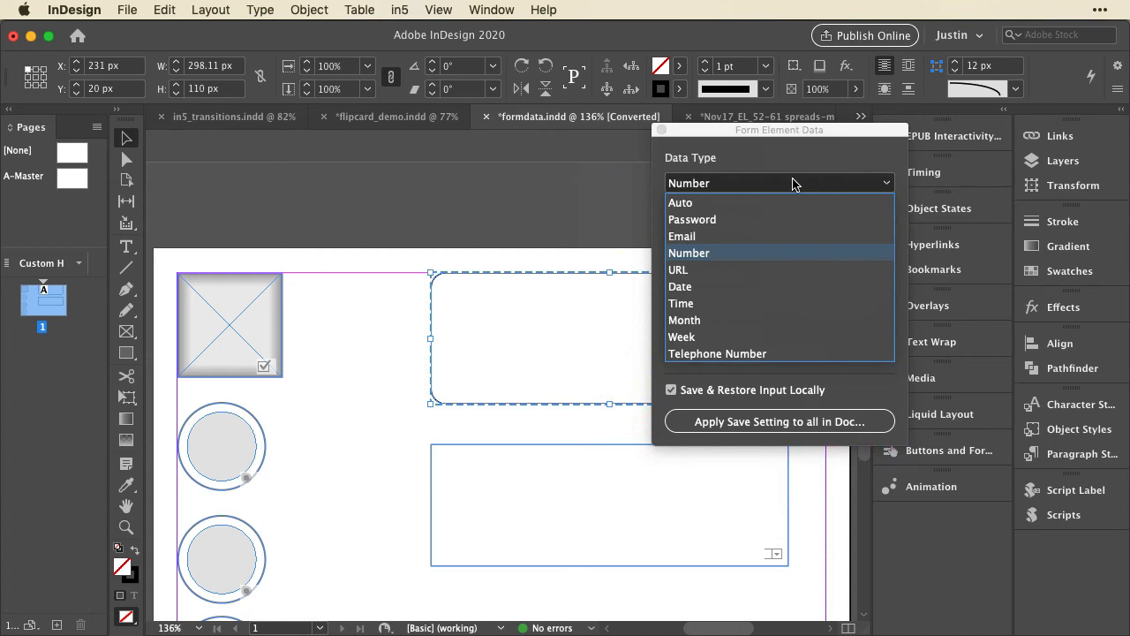
pyautogui.moveTo(796, 166)
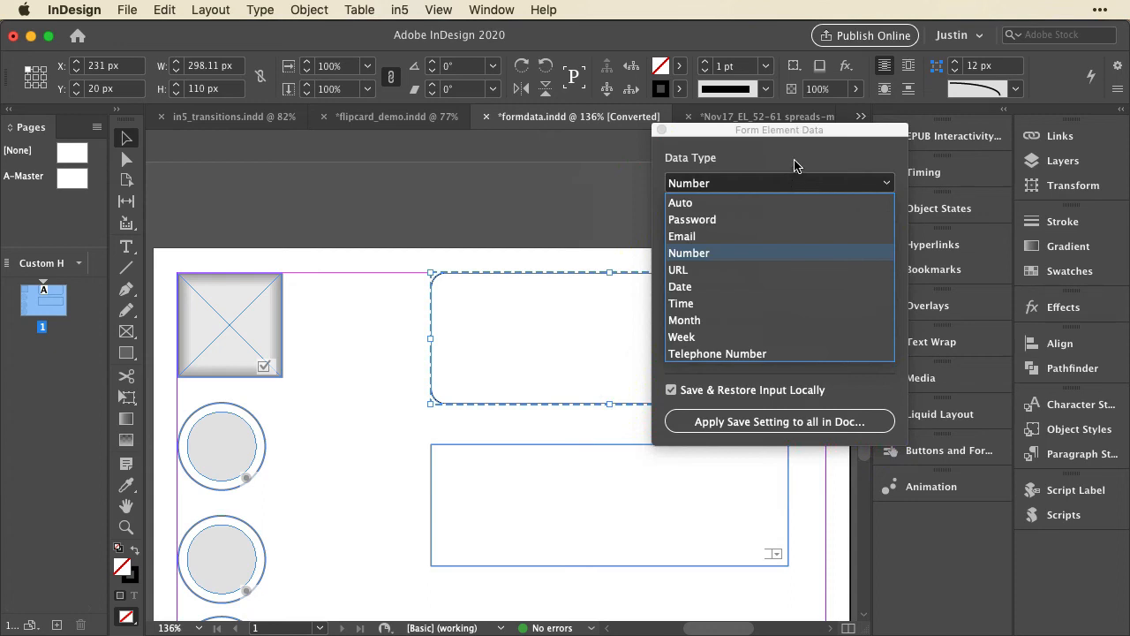
pyautogui.click(689, 253)
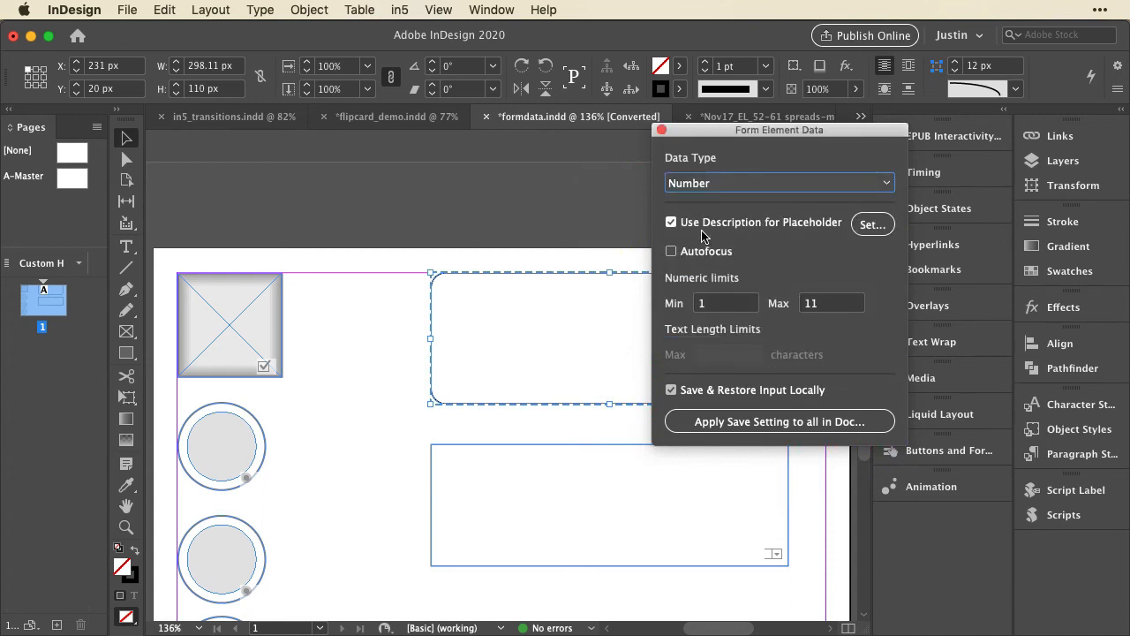
pyautogui.moveTo(795, 222)
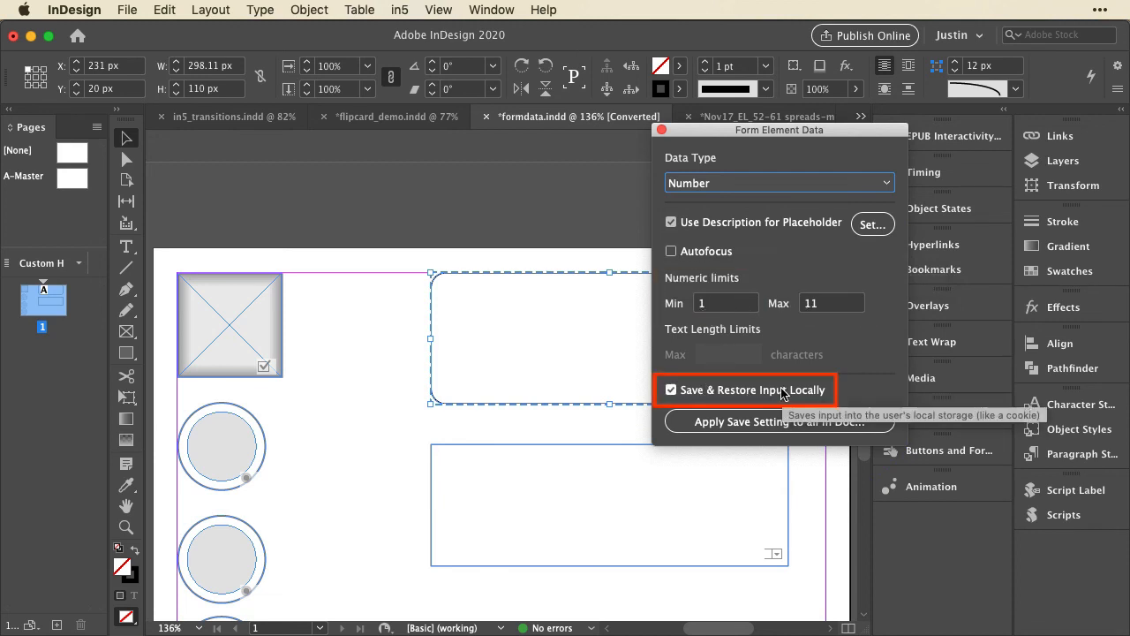
pyautogui.moveTo(691, 364)
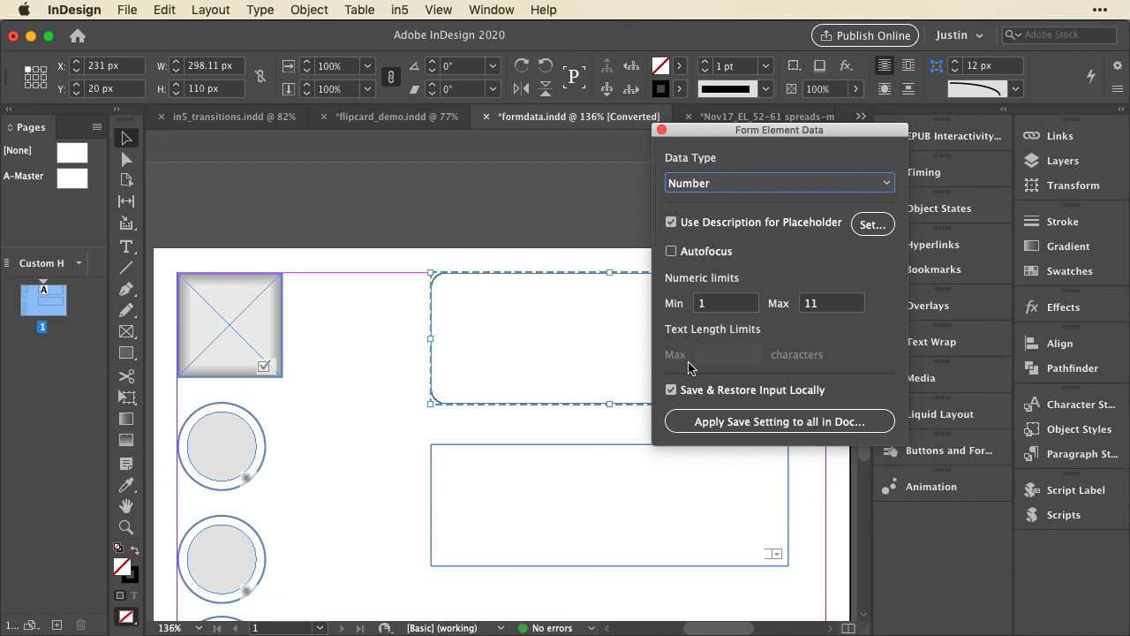